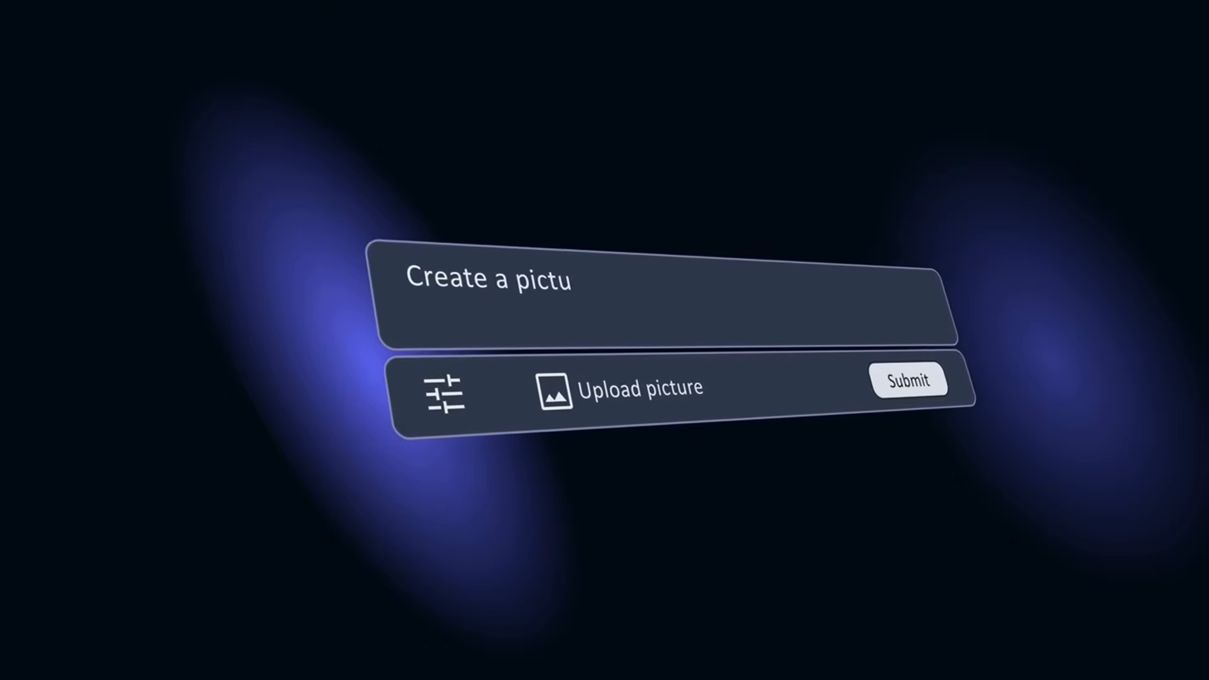
type("re that i")
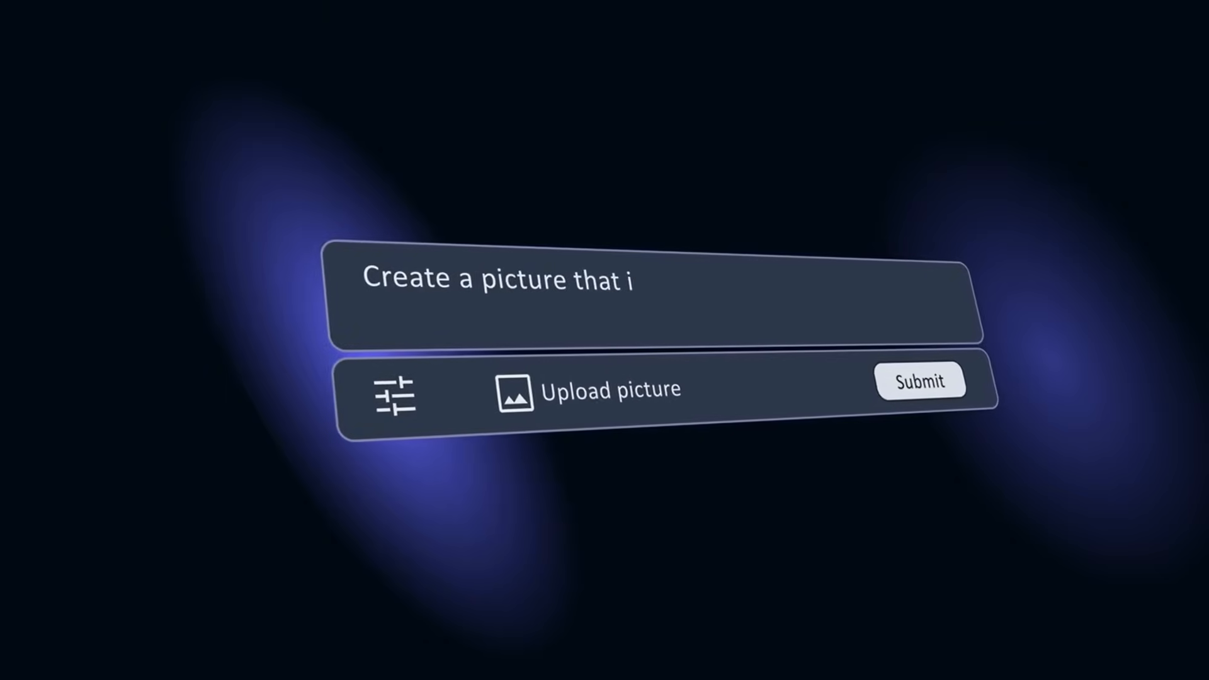